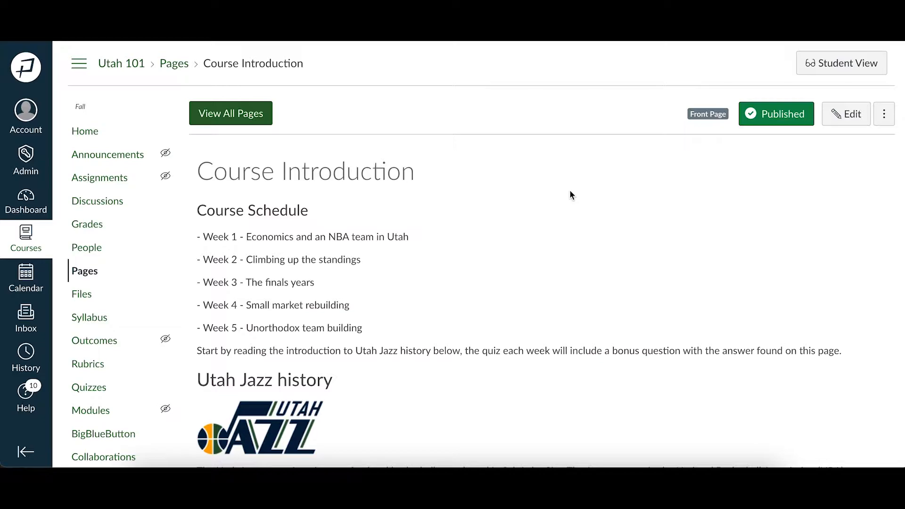
pyautogui.moveTo(782, 190)
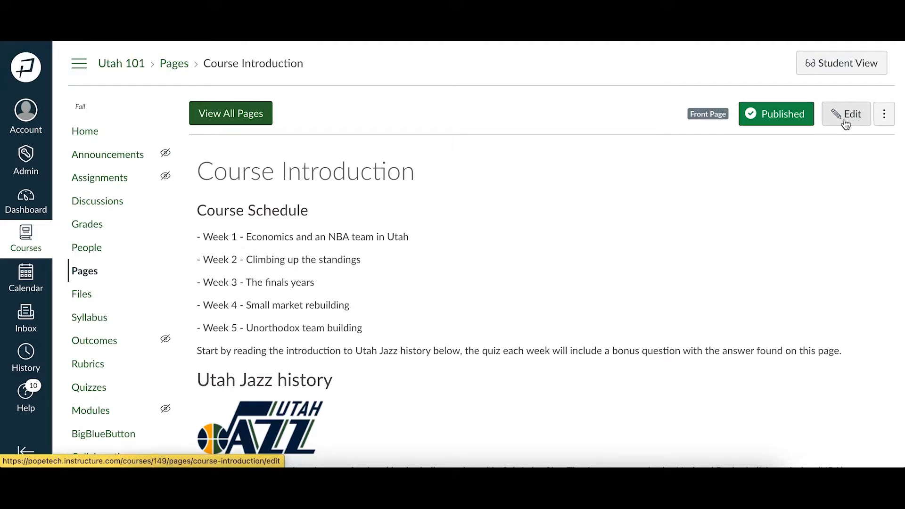
# - Start editing the Course Introduction page with its schedule content
pyautogui.click(846, 113)
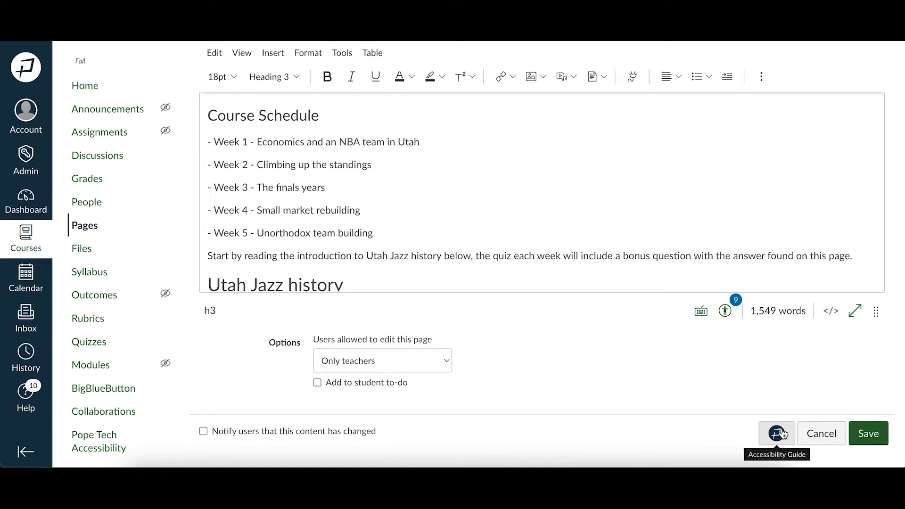
# - Run the Pope Tech accessibility check, showing 5 errors and 11 alerts
pyautogui.click(776, 434)
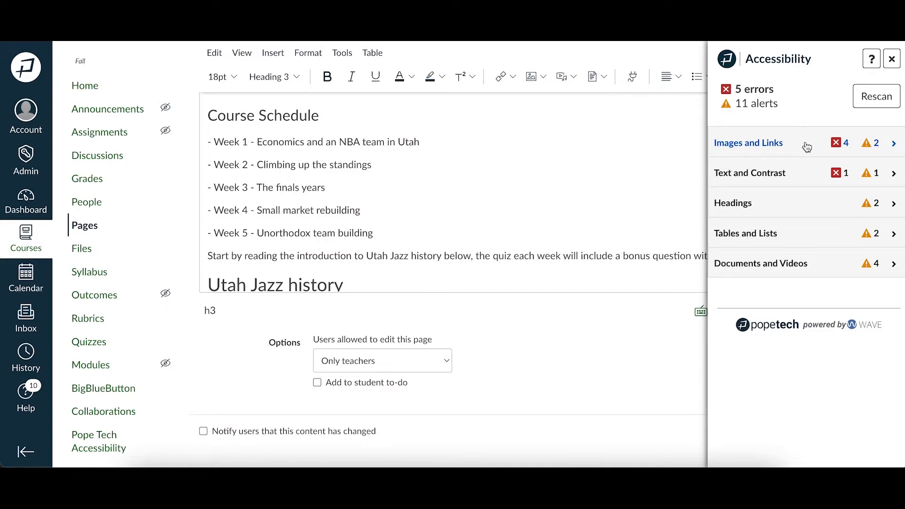
# - Expand Images and Links to list missing alternative text, empty link and suspicious text issues
pyautogui.click(748, 144)
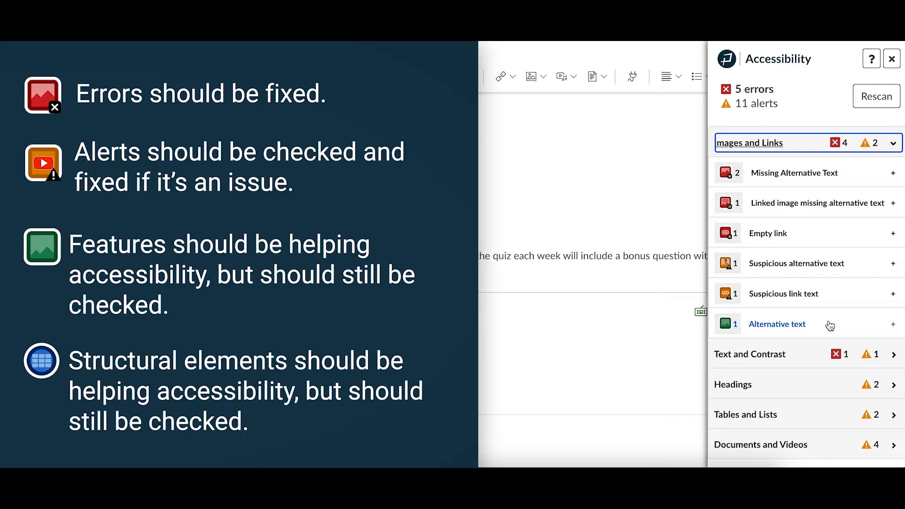
pyautogui.click(733, 385)
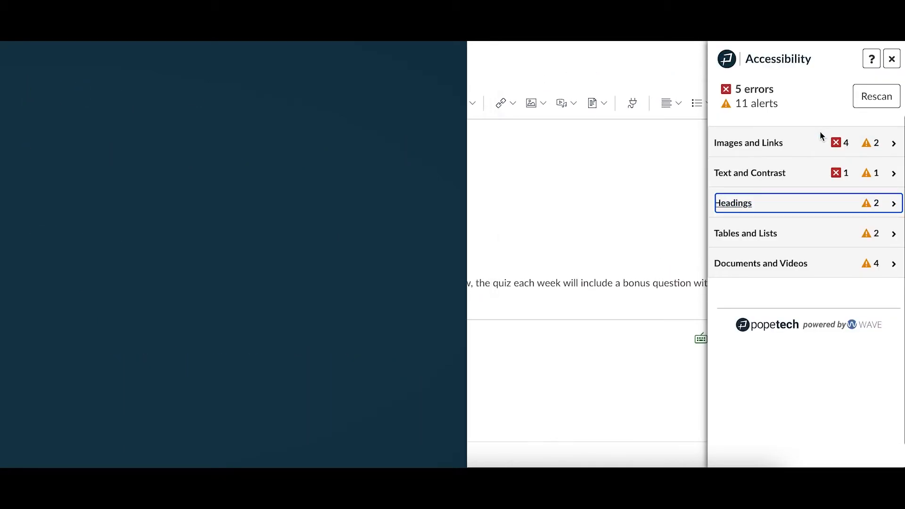
pyautogui.click(748, 143)
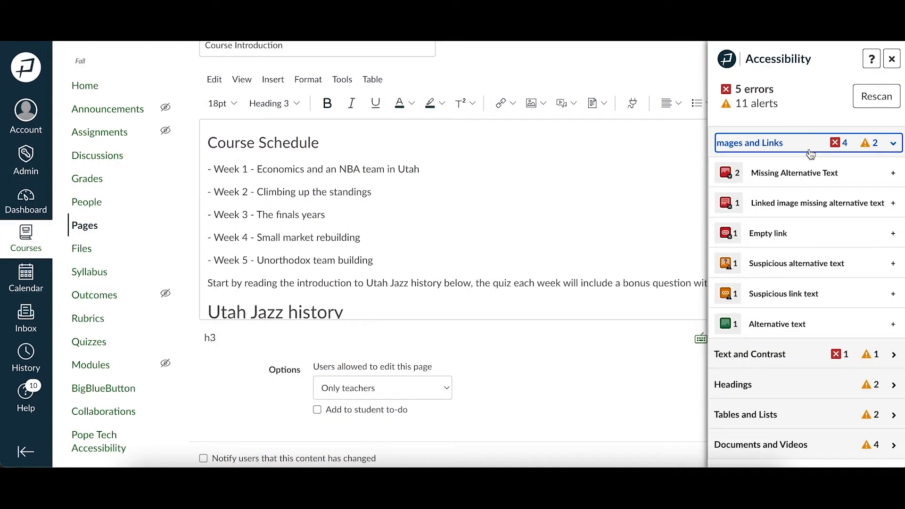
# - Open the Missing Alternative Text documentation, highlighting the Utah Jazz logo
pyautogui.click(793, 172)
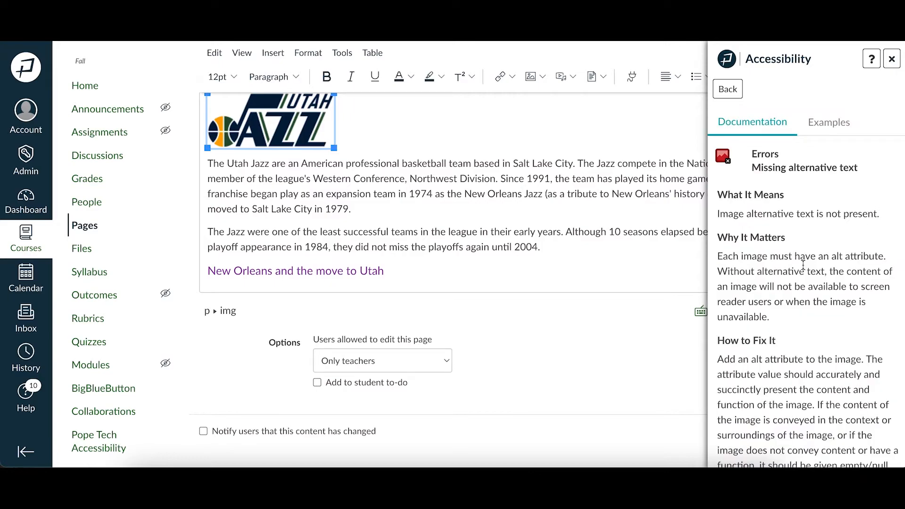
# - View the Examples tab showing the escalator image's alt text and explanation
pyautogui.scroll(-3)
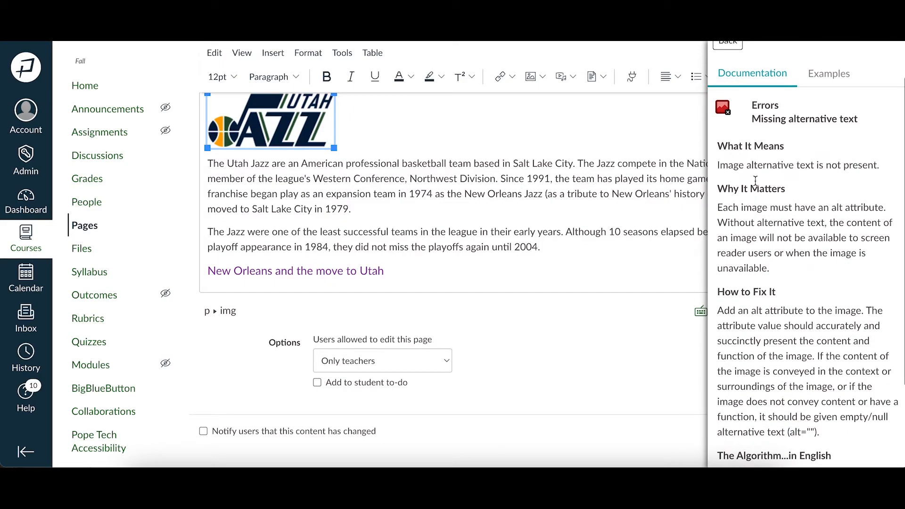
pyautogui.moveTo(789, 266)
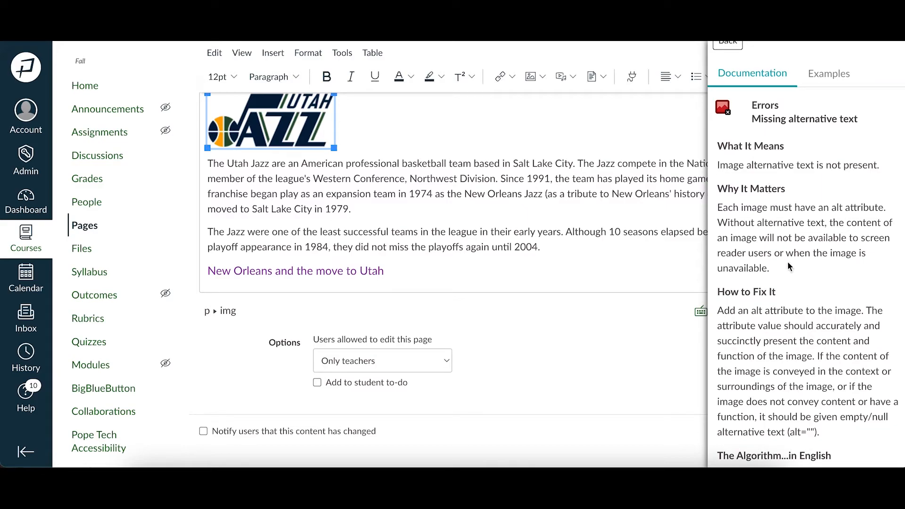
pyautogui.scroll(-3)
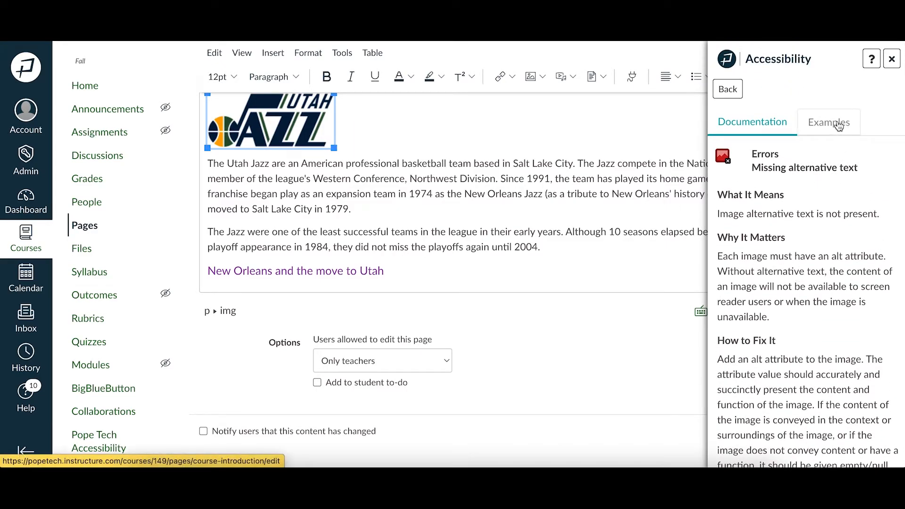
pyautogui.click(828, 122)
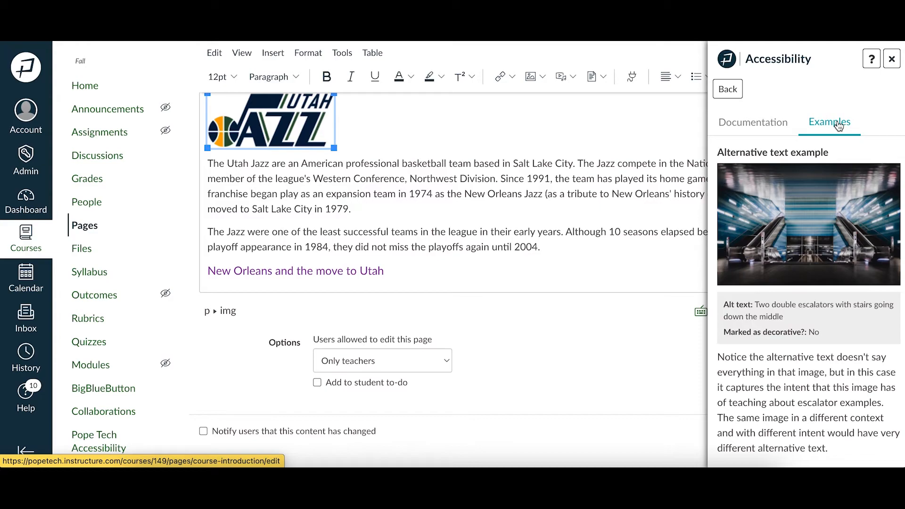
pyautogui.moveTo(762, 100)
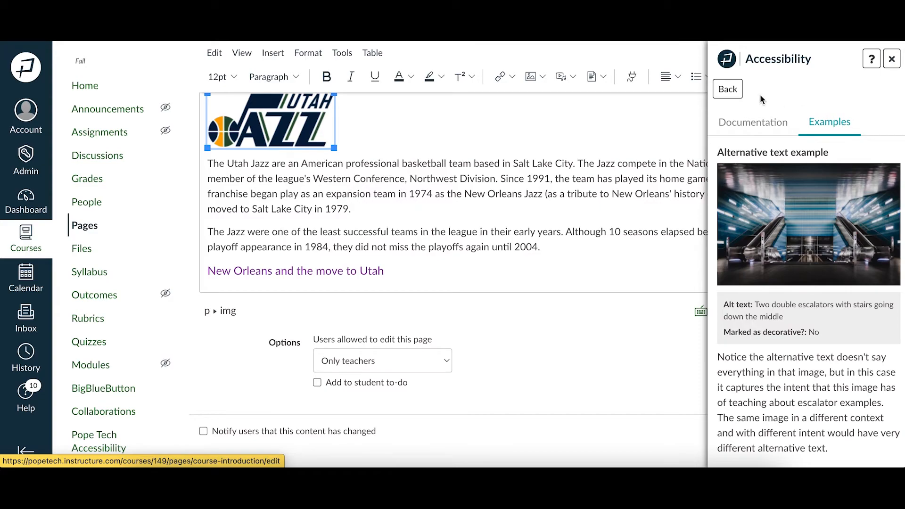
# - Return to the results to show the linked dunking-player image's empty alt text field
pyautogui.click(727, 89)
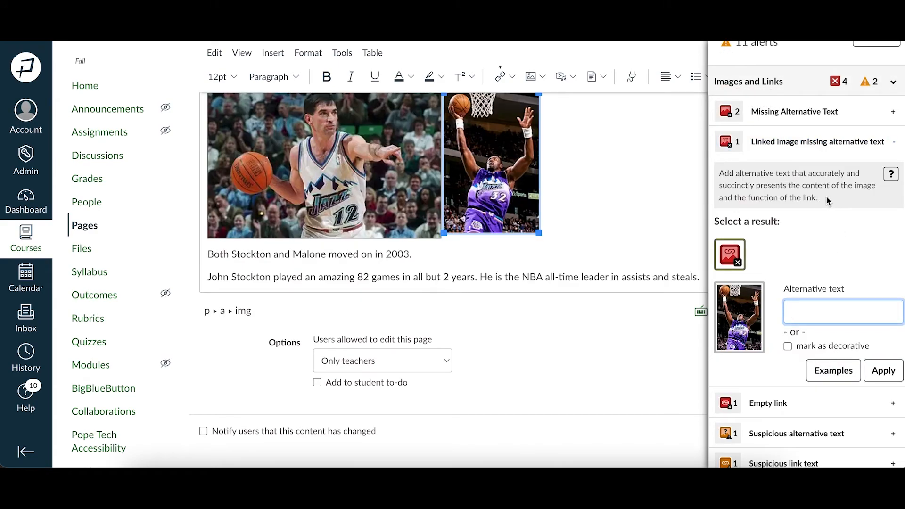
pyautogui.moveTo(779, 253)
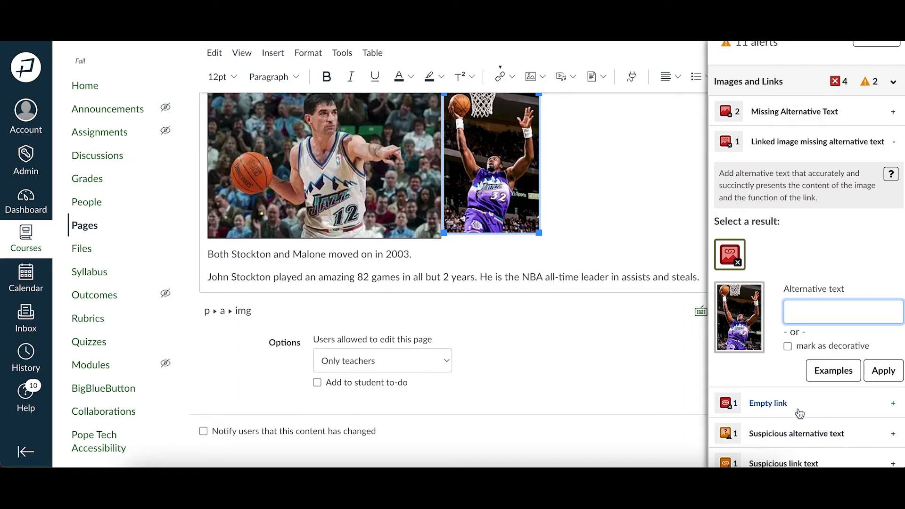
# - Expand the Empty link issue to show its link text field and location
pyautogui.click(768, 403)
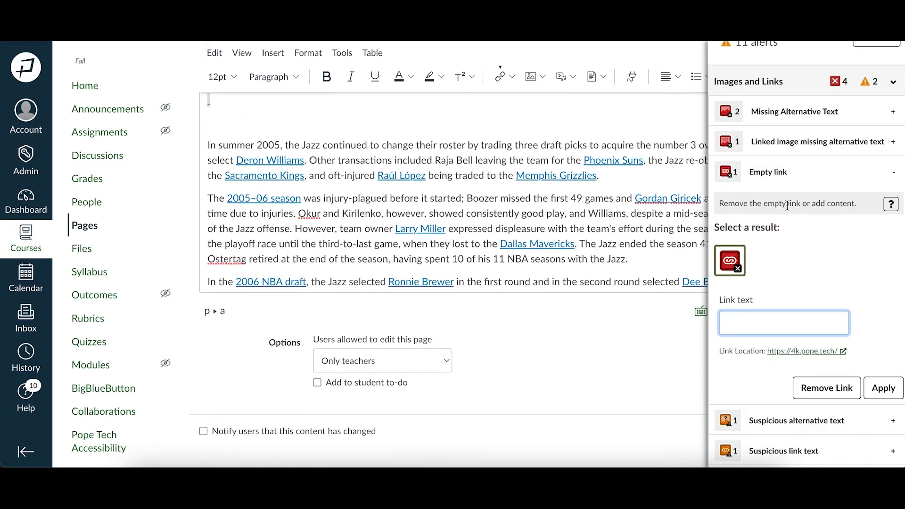